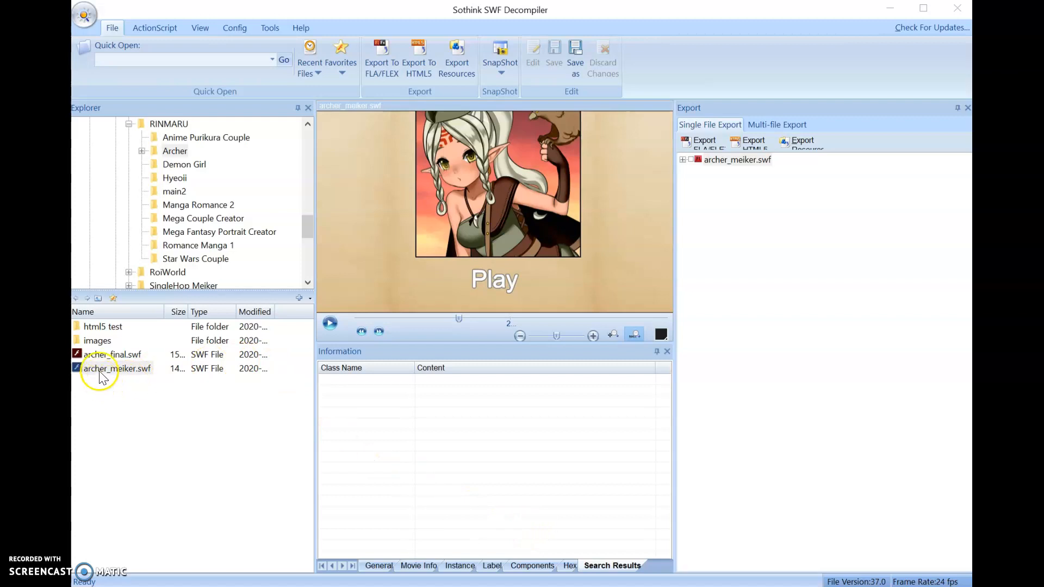
# Select archer_meiker.swf in the file list as the movie to export images from
pyautogui.click(117, 369)
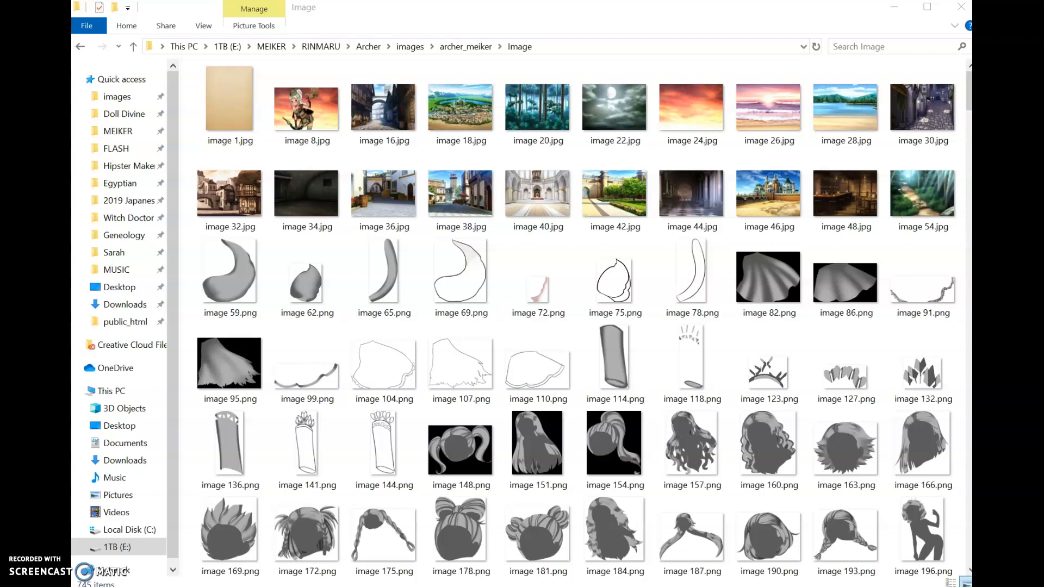
# Scroll through the exported PNG files in the archer_meiker Image folder
pyautogui.scroll(-3)
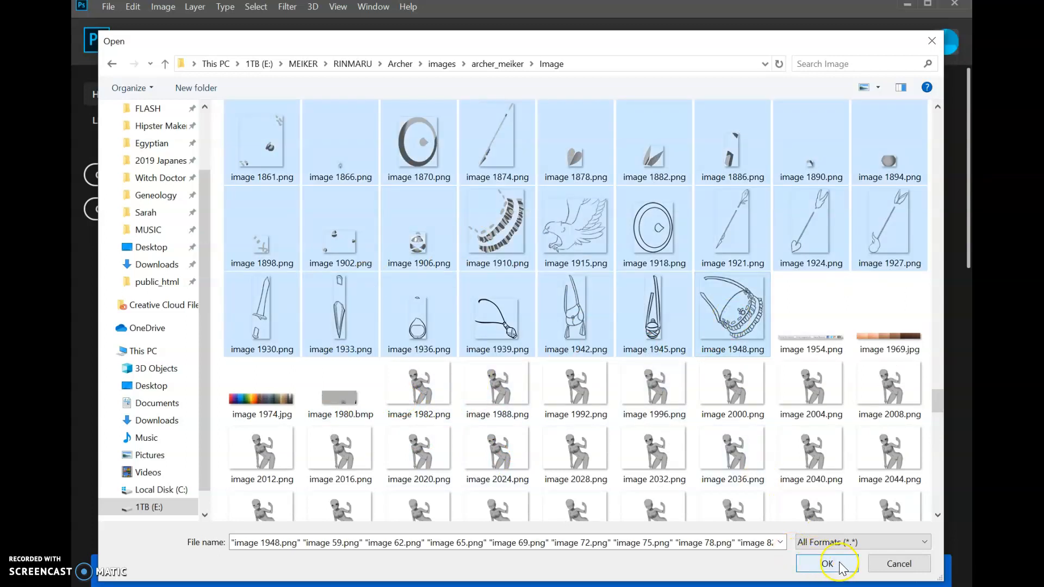
# Confirm the selected archer_meiker PNG images to load them as layers in one document
pyautogui.click(826, 565)
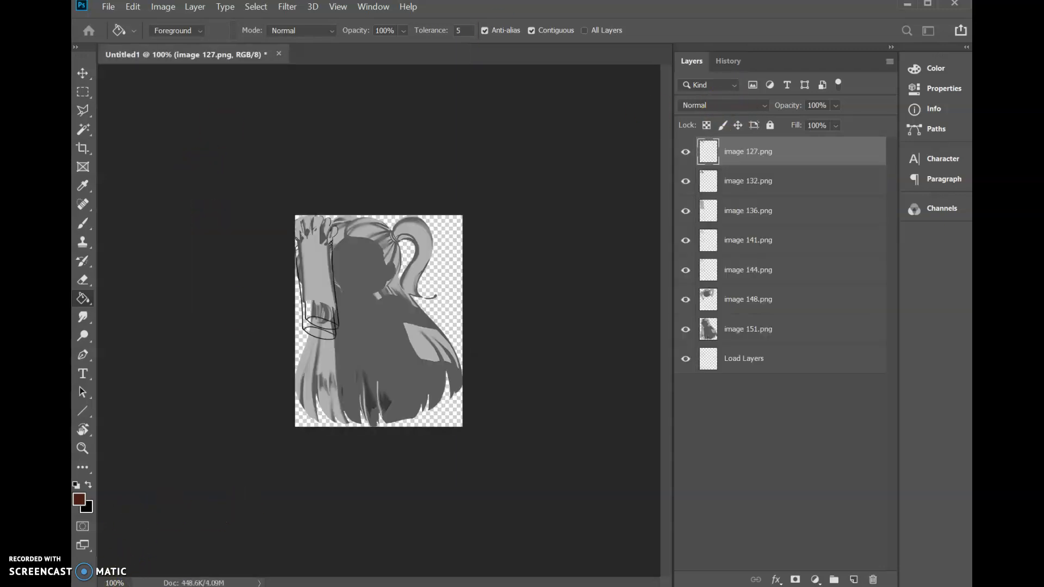